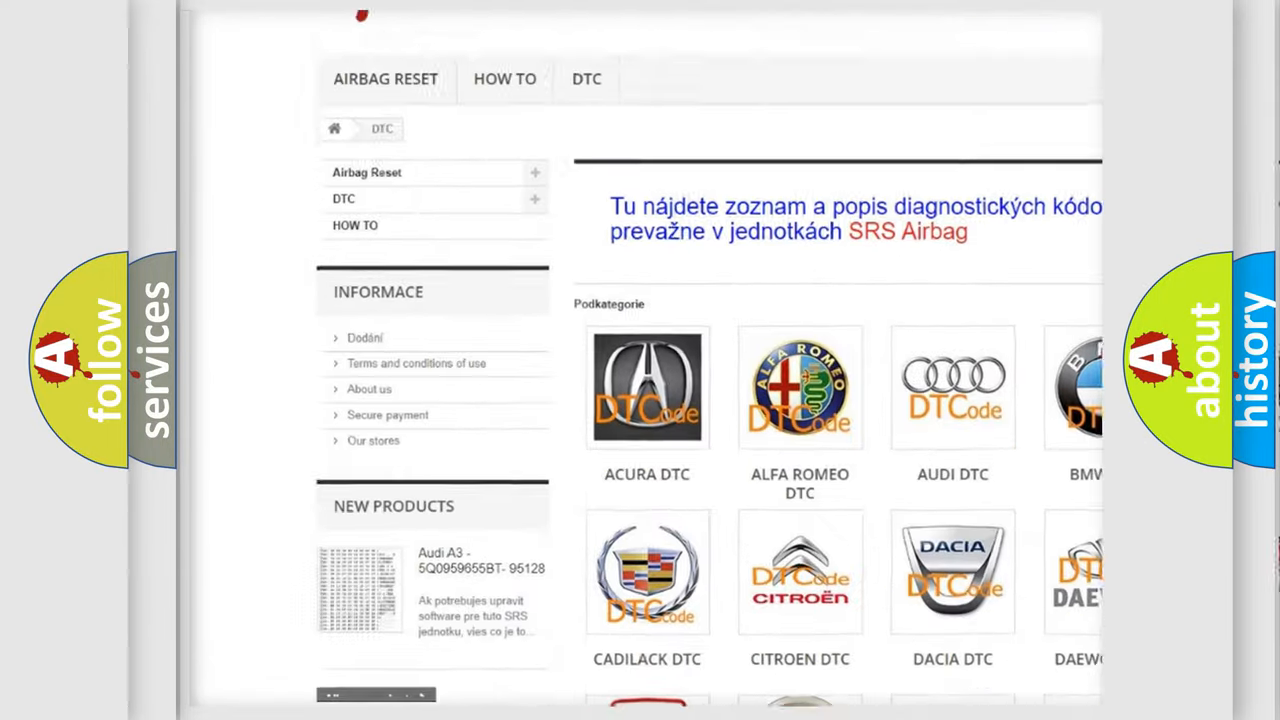
pyautogui.scroll(-3)
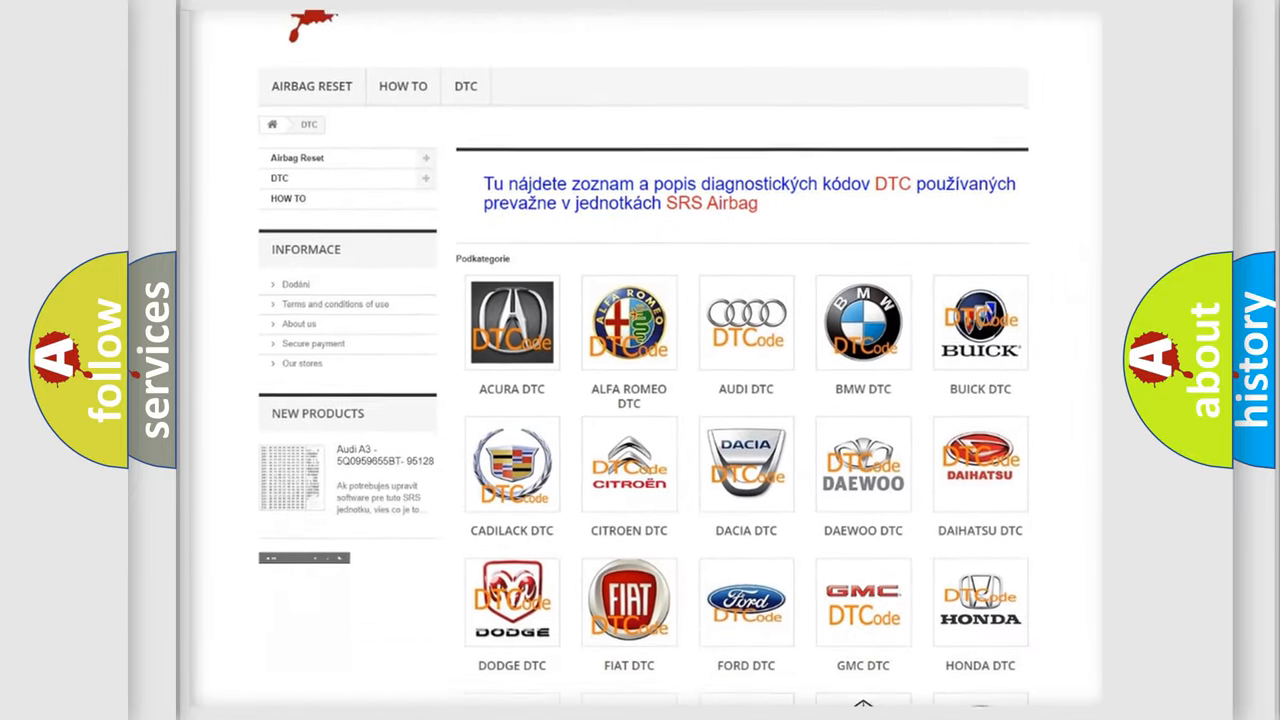
pyautogui.scroll(-3)
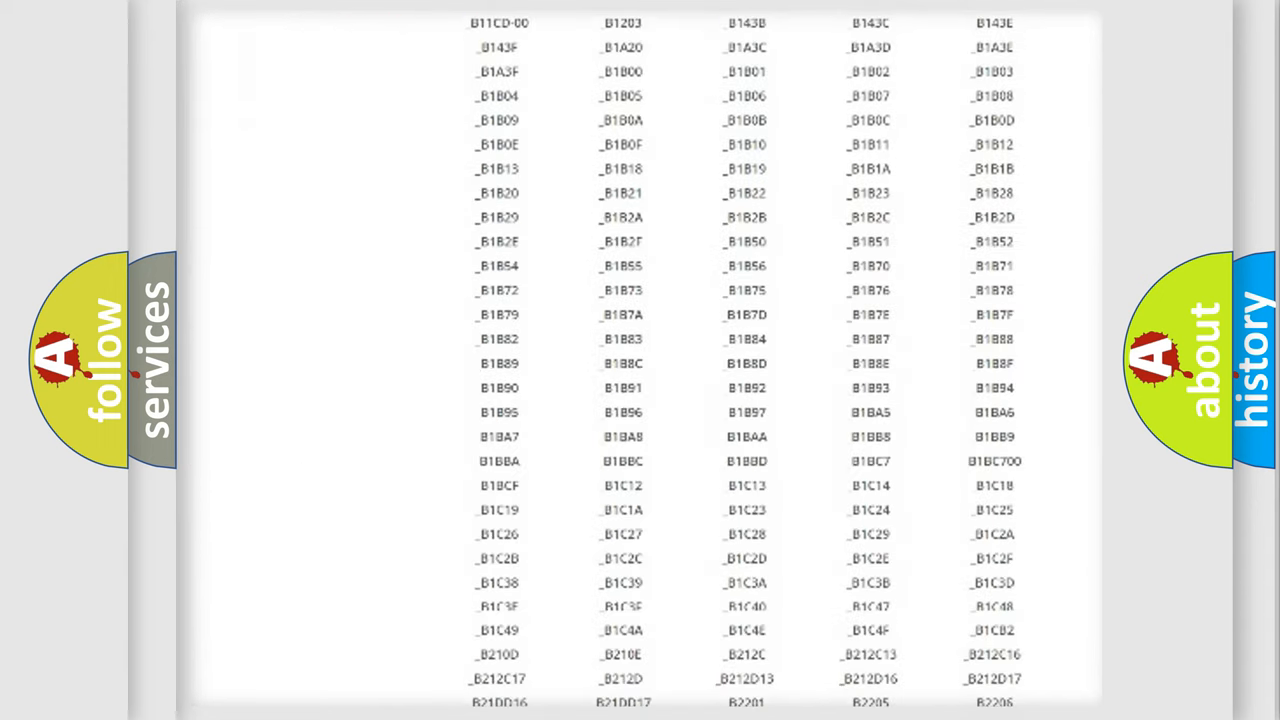
pyautogui.scroll(-3)
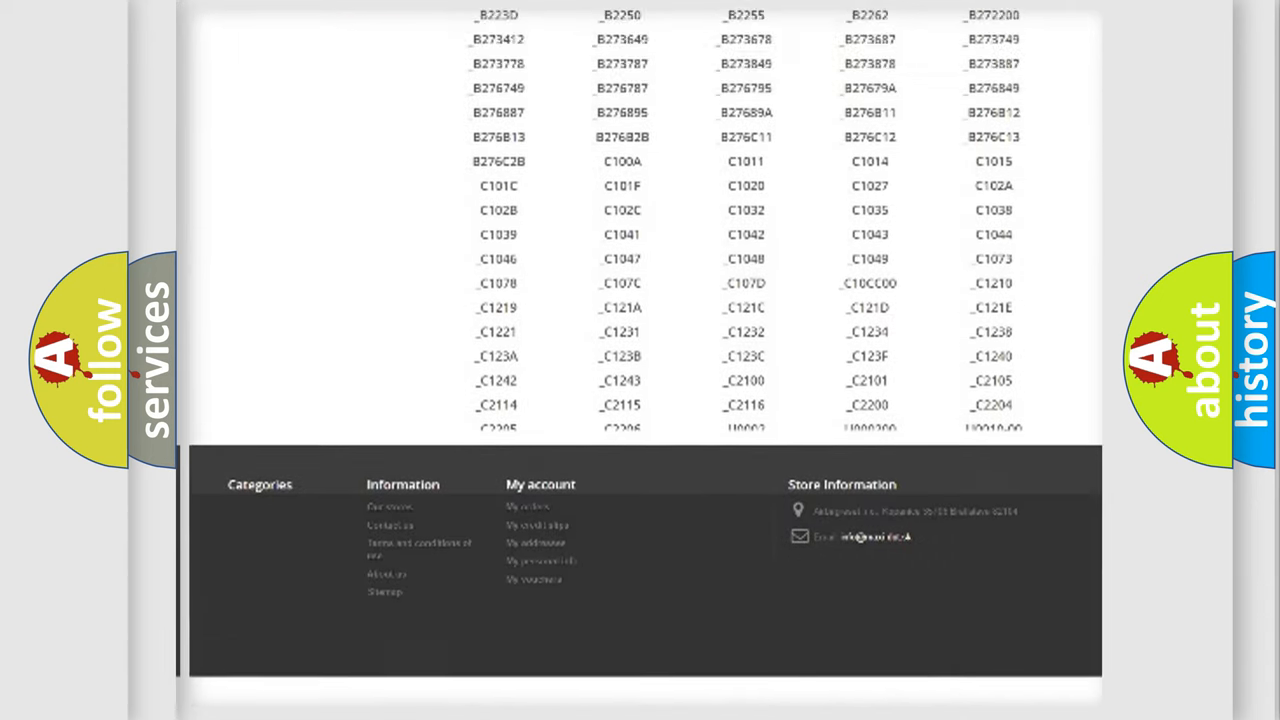